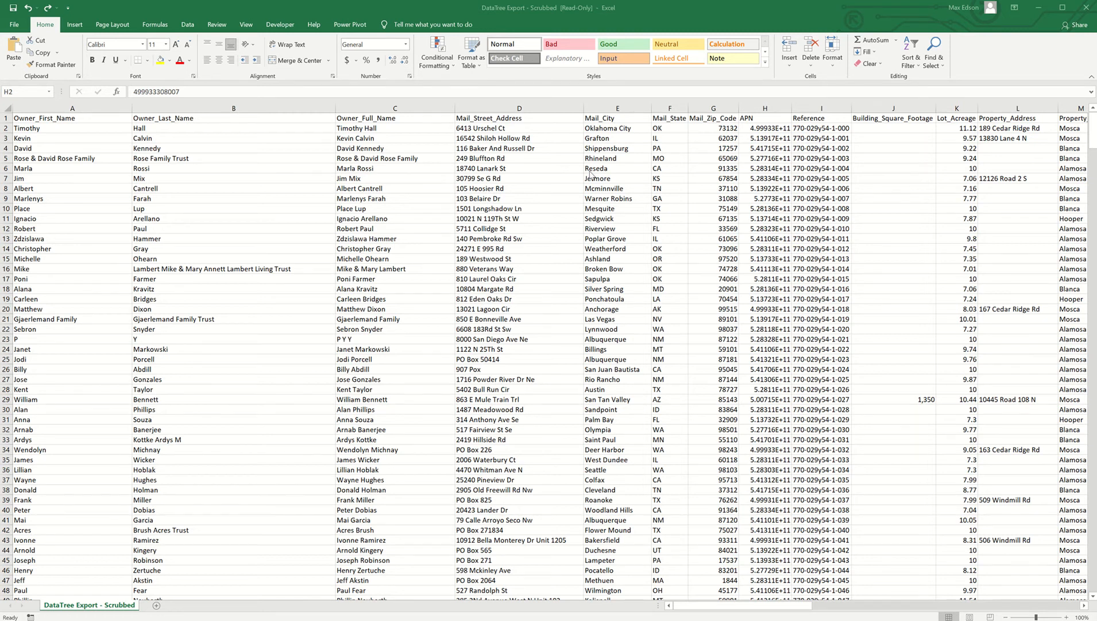
{"action": "mouse_move", "coordinate": [758, 131]}
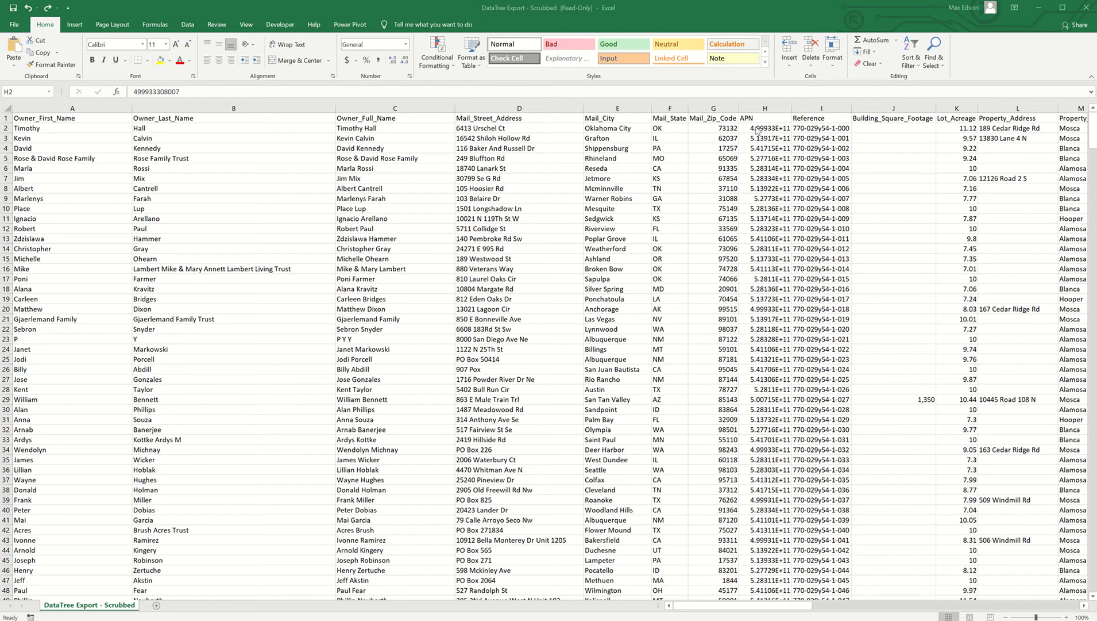
Check the APN cells, then give column H the custom number format 0
{"action": "left_click", "coordinate": [765, 128]}
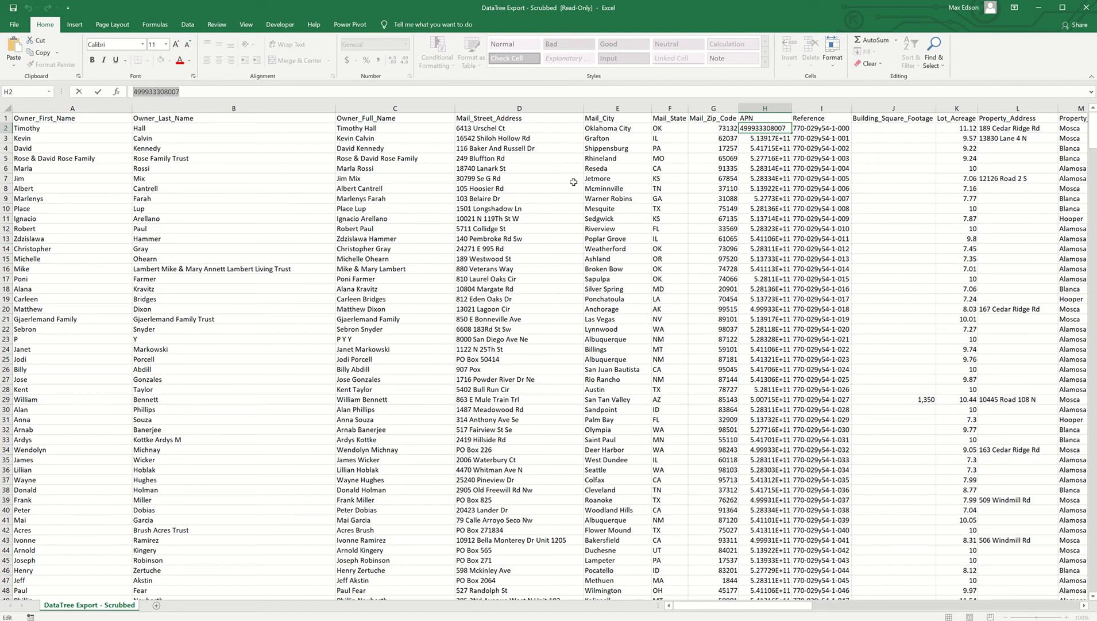
{"action": "left_click", "coordinate": [764, 138]}
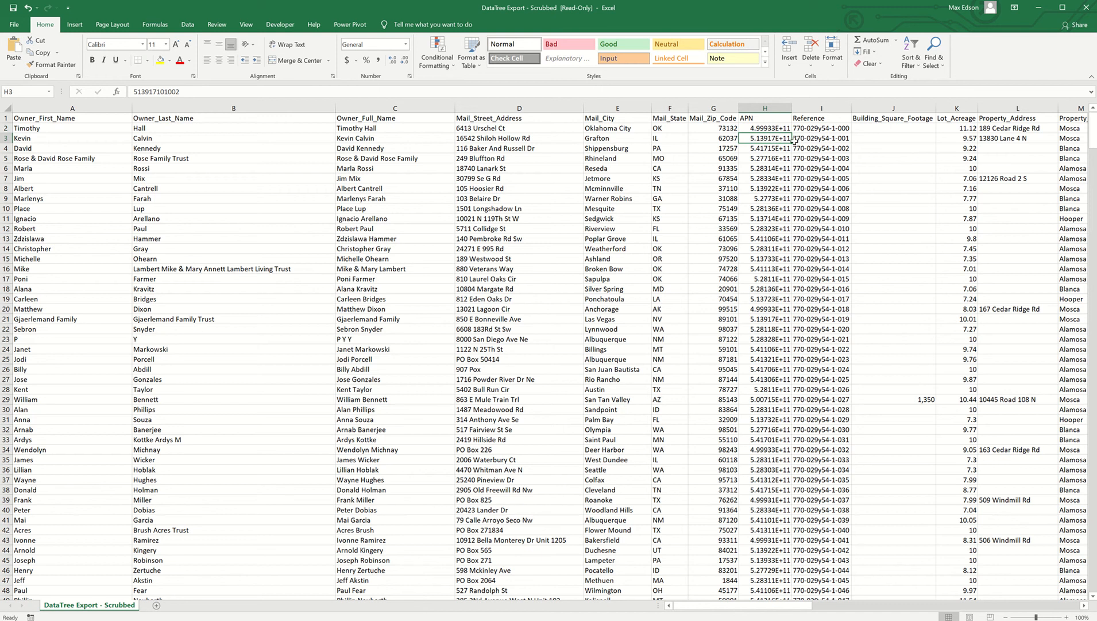
{"action": "mouse_move", "coordinate": [785, 148]}
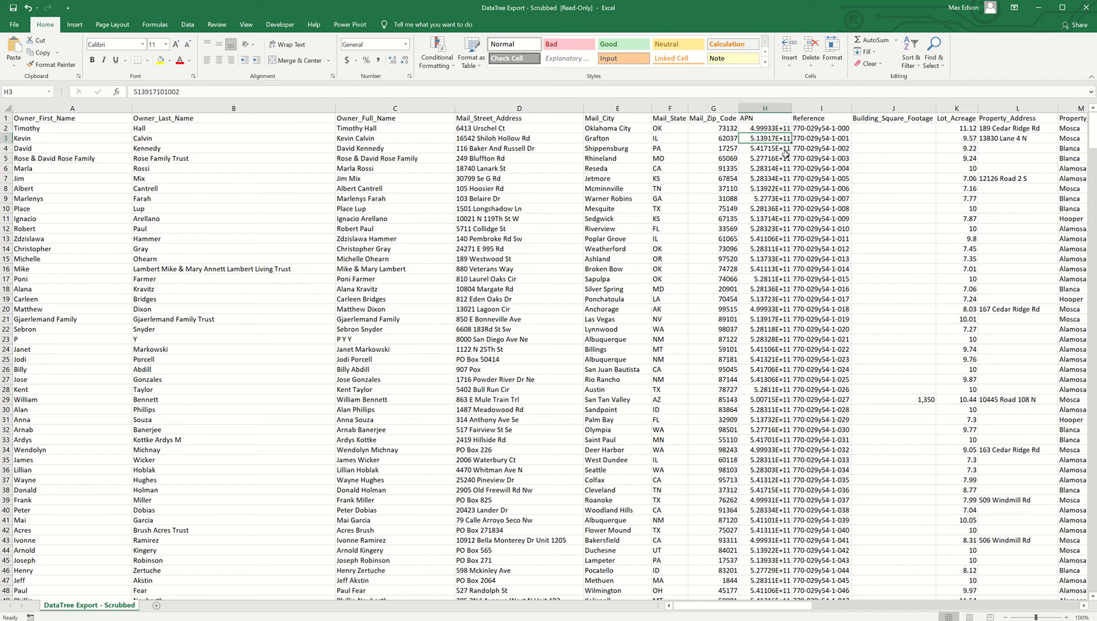
{"action": "mouse_move", "coordinate": [772, 116]}
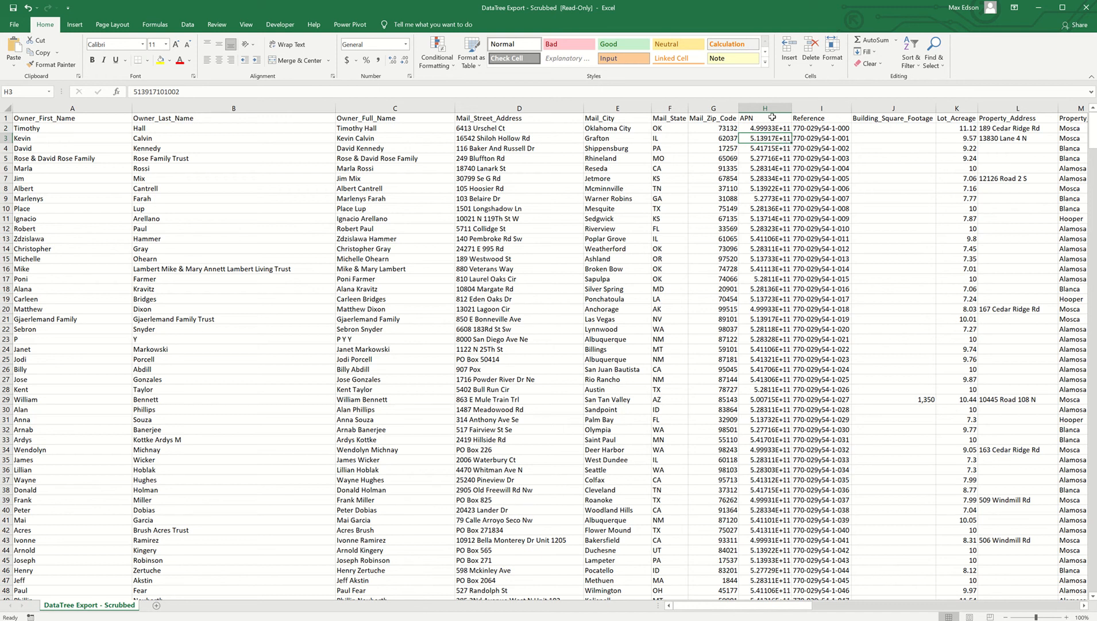
{"action": "left_click", "coordinate": [765, 108]}
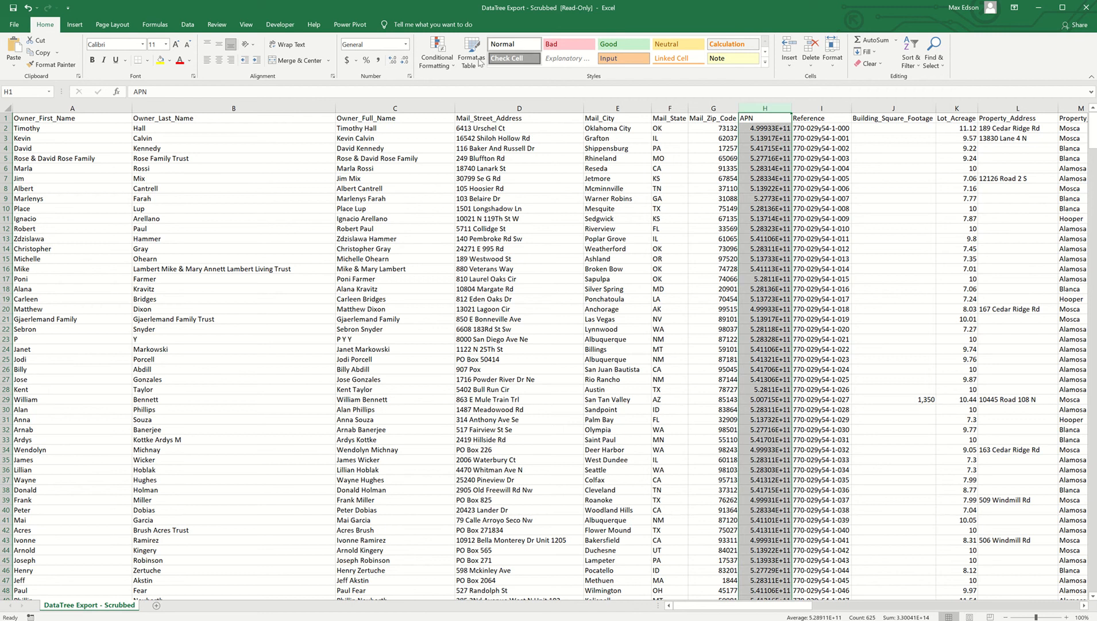
{"action": "left_click", "coordinate": [405, 43]}
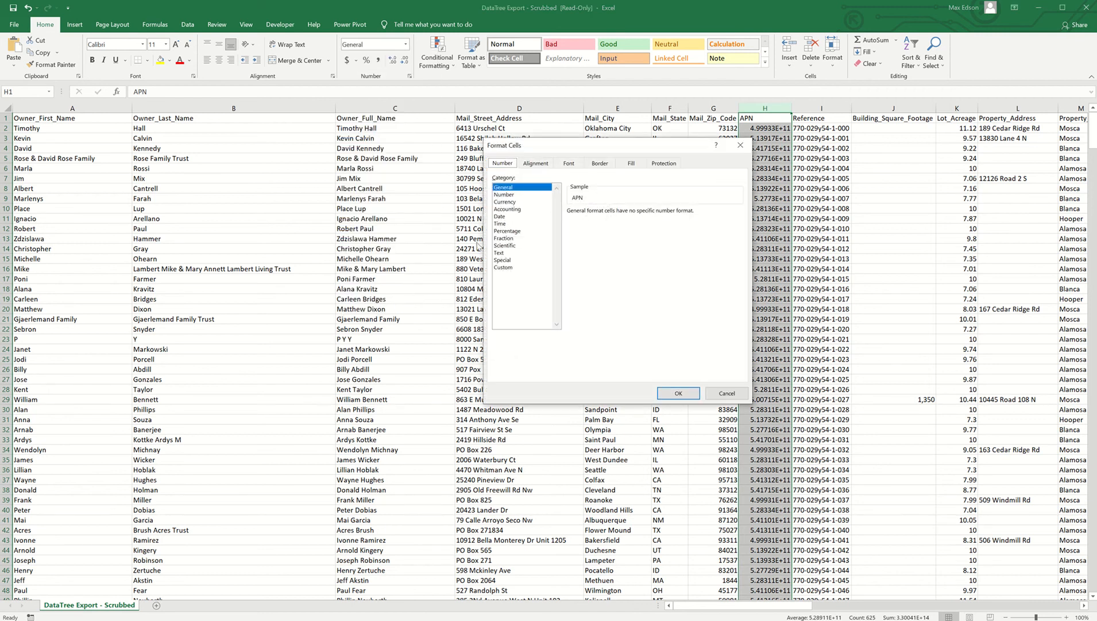
{"action": "left_click", "coordinate": [504, 266]}
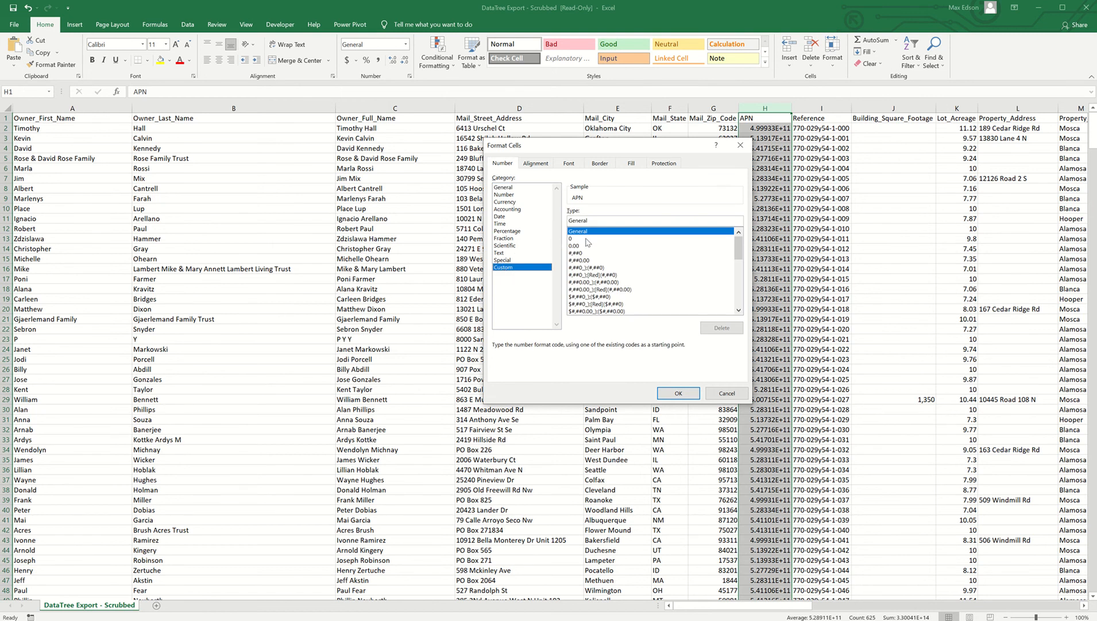
{"action": "left_click", "coordinate": [677, 392]}
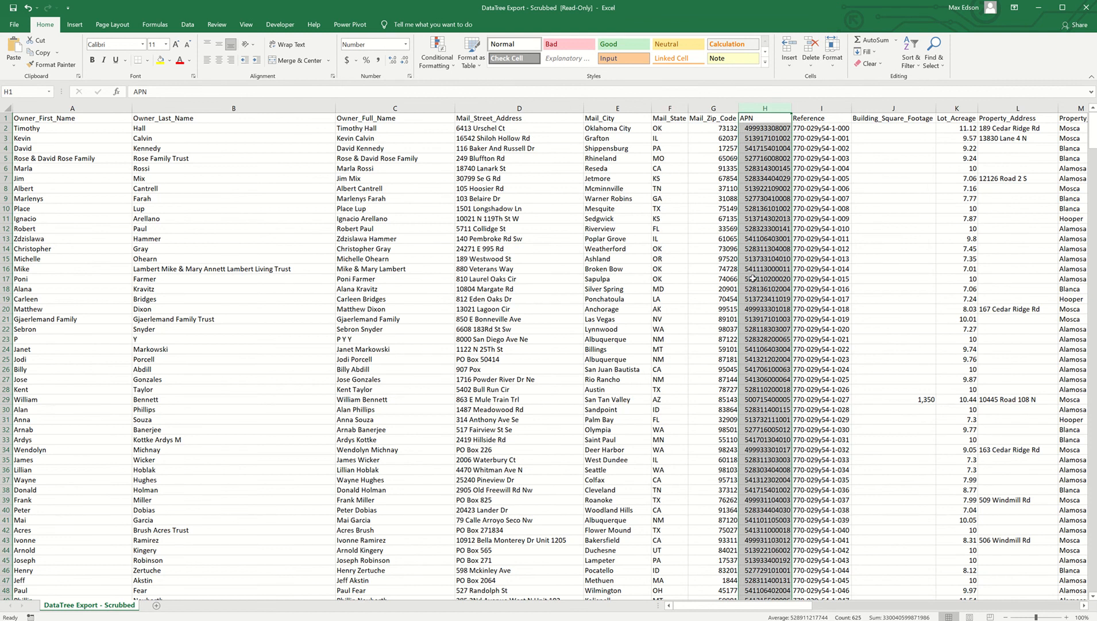
{"action": "mouse_move", "coordinate": [728, 270]}
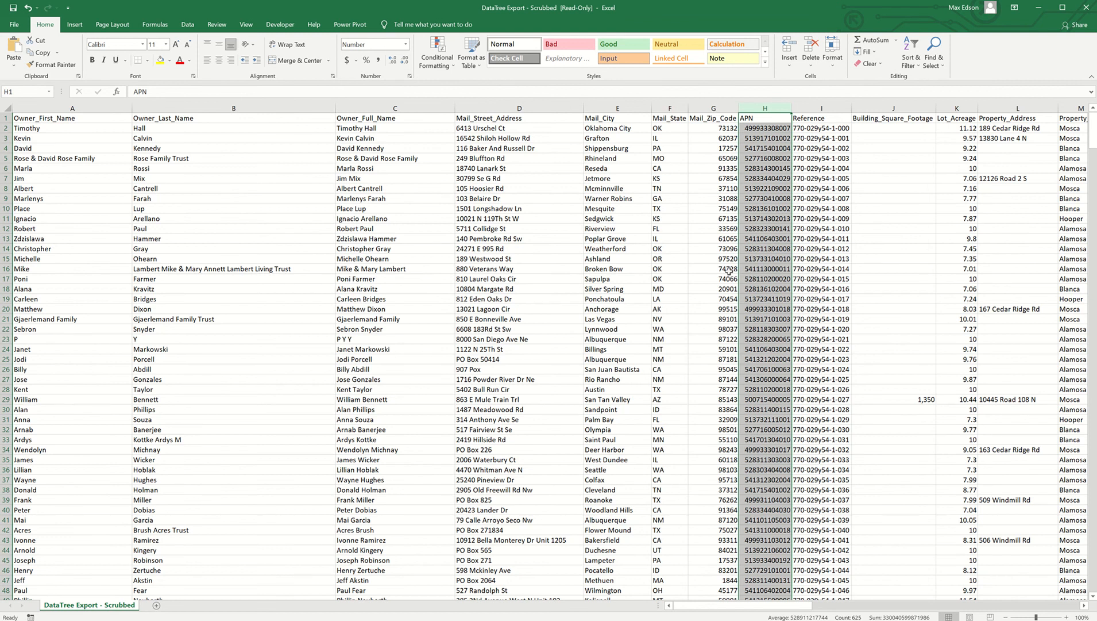